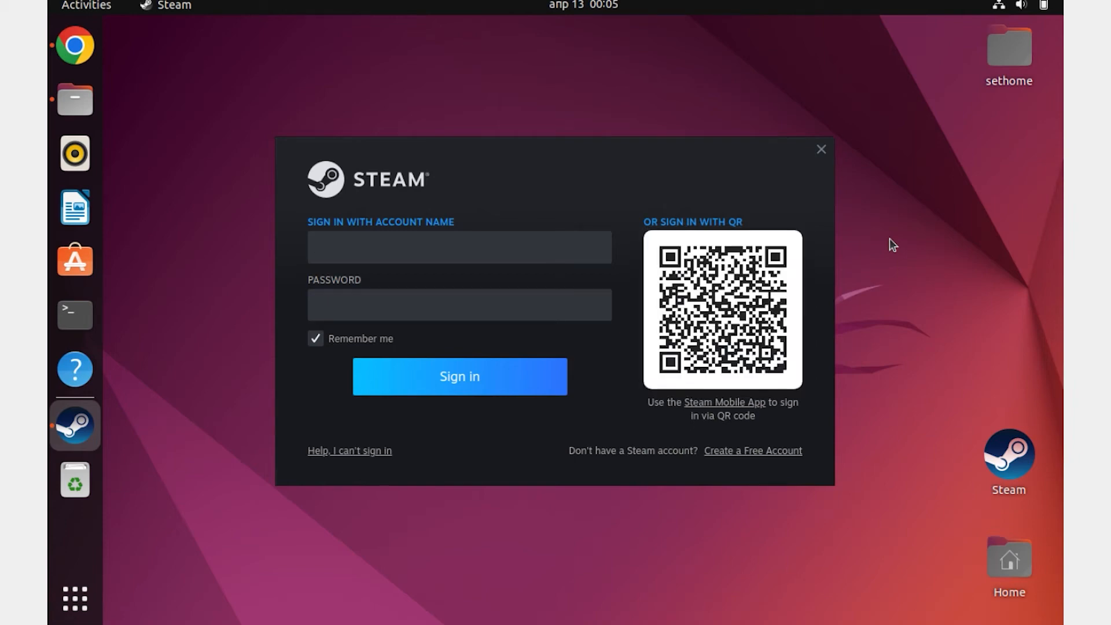
Step: Download steam_latest.deb from the Steam website's Install Steam page in Chrome
left_click(459, 247)
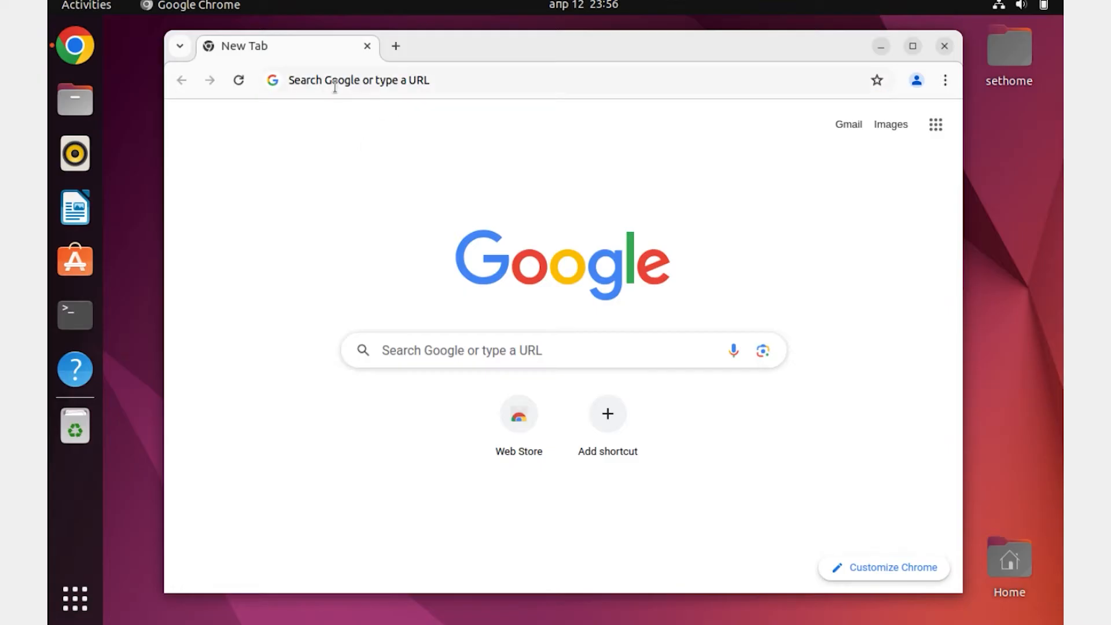
type("steampowered.com/?l=russian")
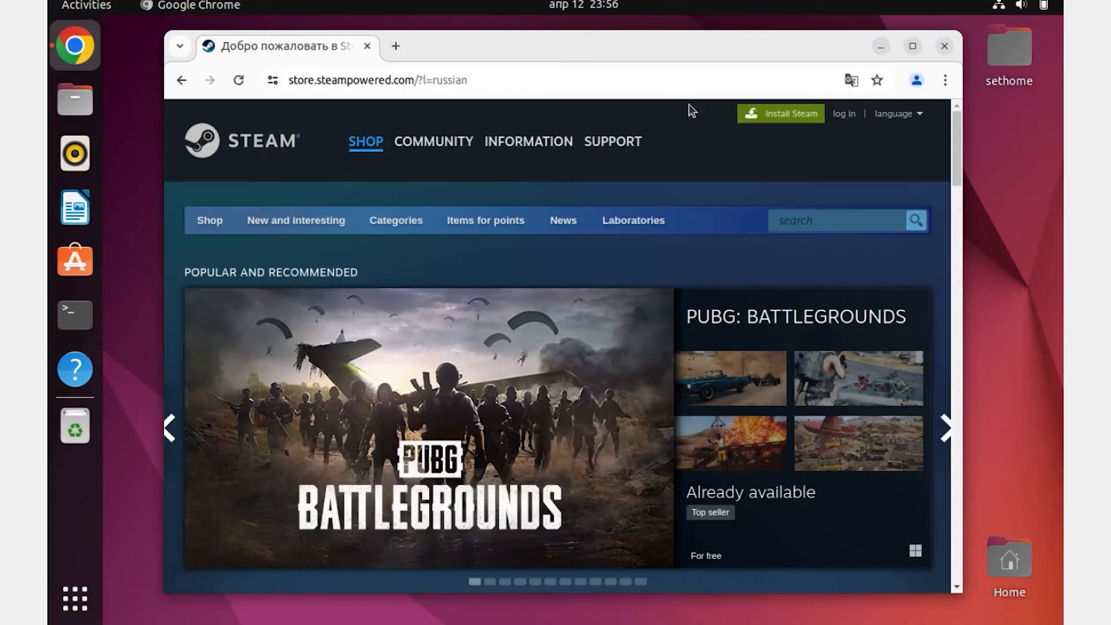
mouse_move(783, 139)
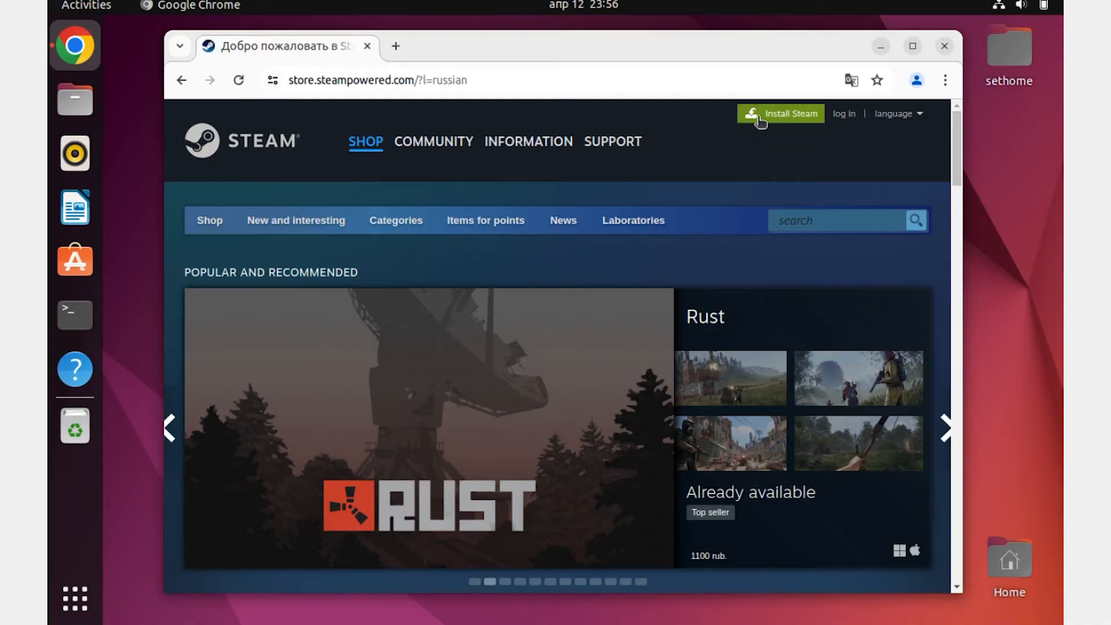
left_click(528, 141)
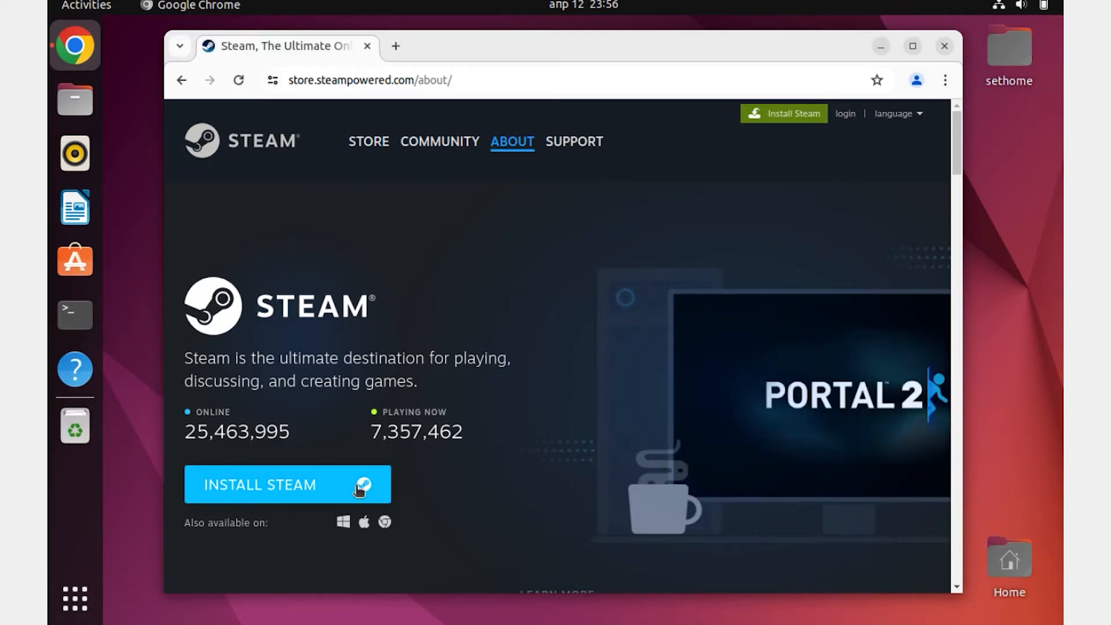
left_click(288, 485)
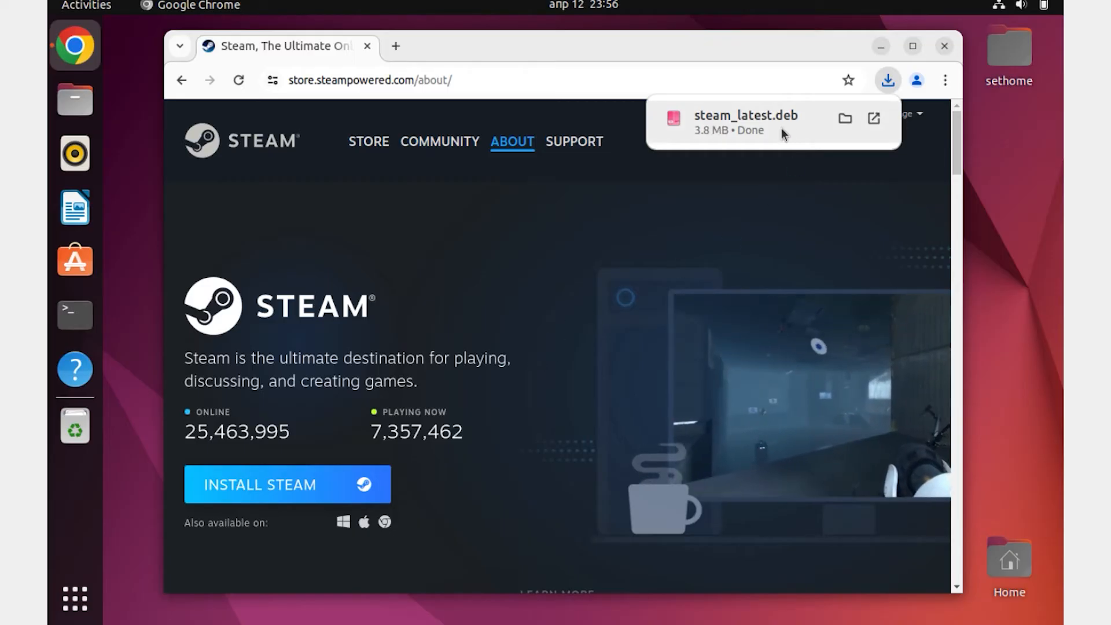
Step: Open the downloaded steam_latest.deb in Archive Manager and centre its window
left_click(845, 118)
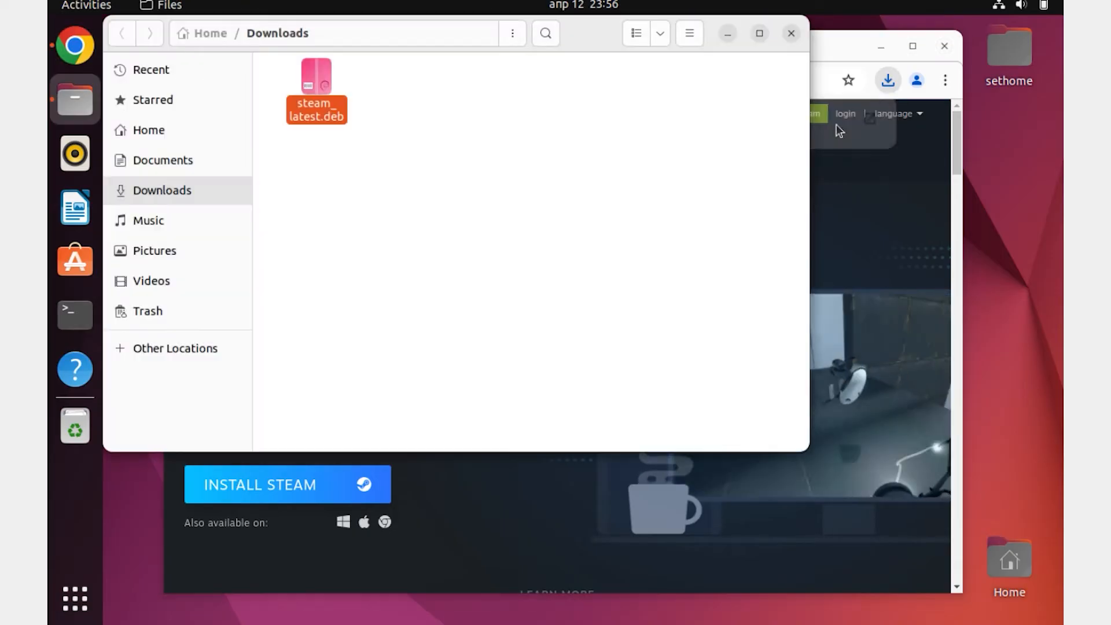
double_click(316, 85)
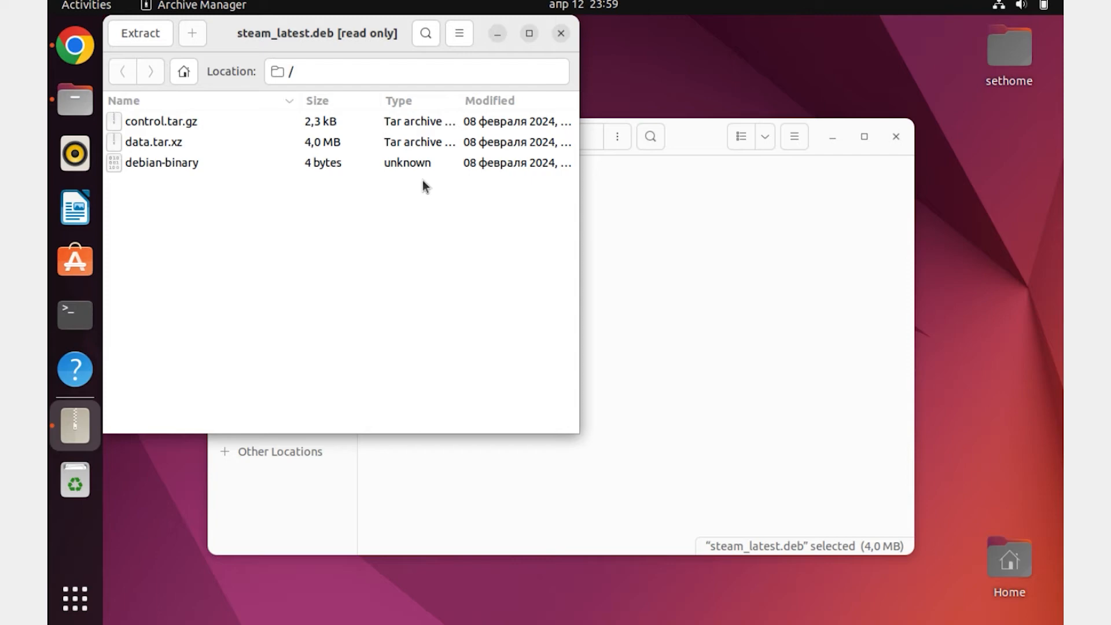
left_click_drag(316, 33, 514, 151)
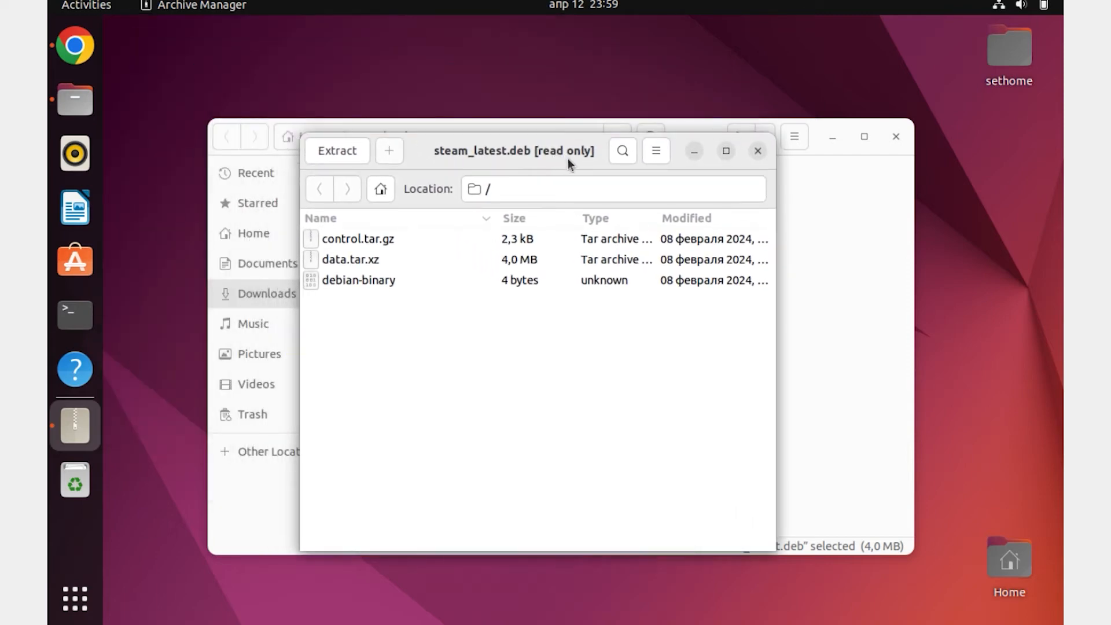
Step: Open steam_latest.deb with Software Install via Open With Other Application
right_click(414, 184)
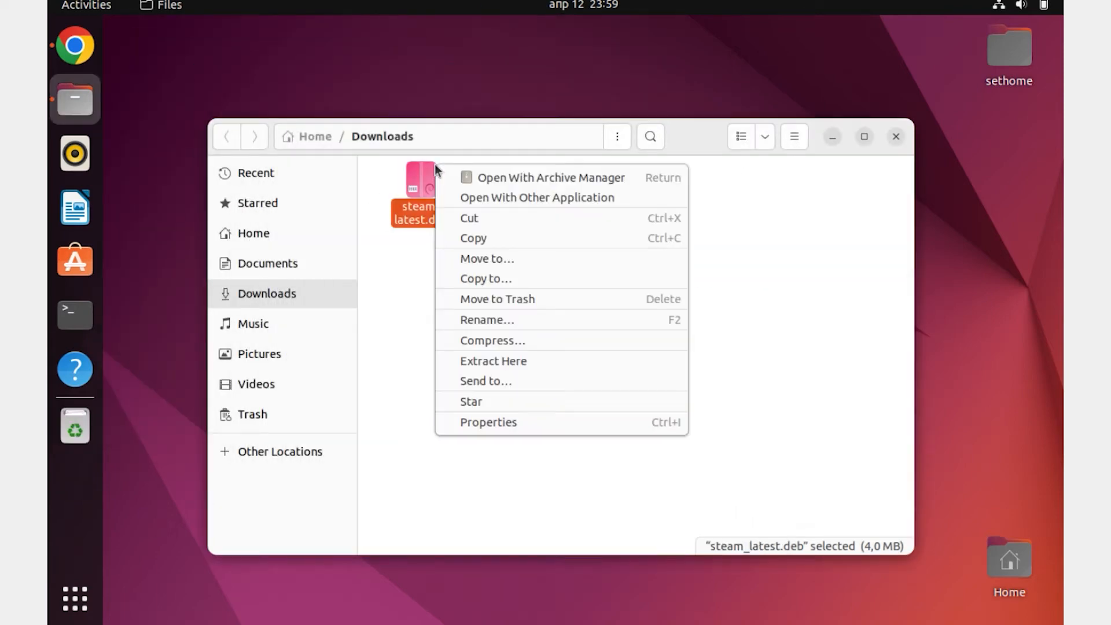
mouse_move(505, 197)
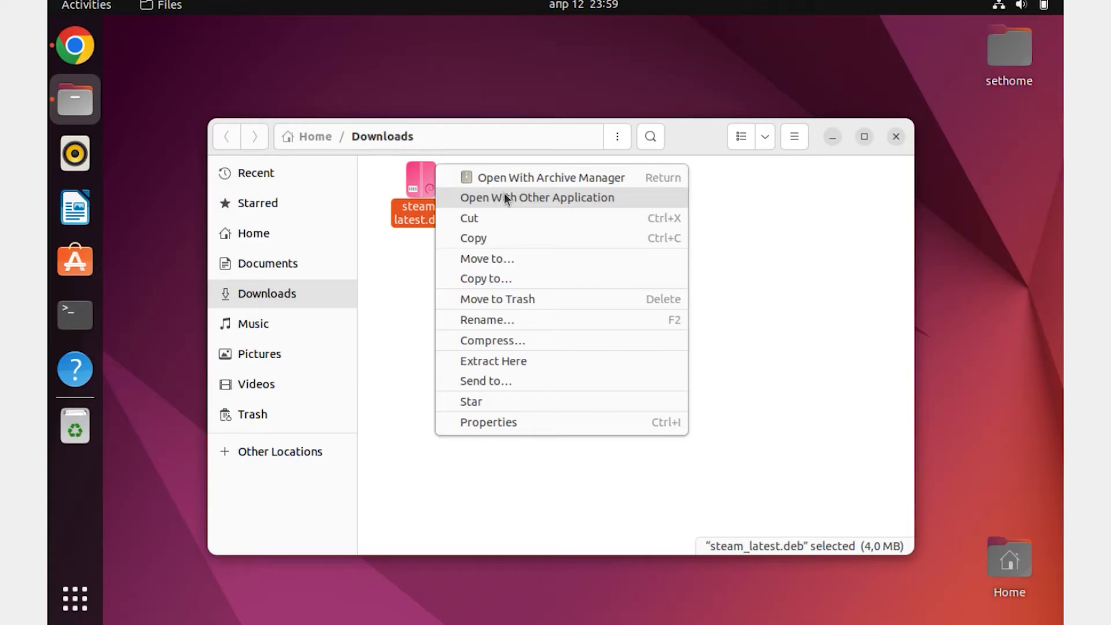
left_click(536, 196)
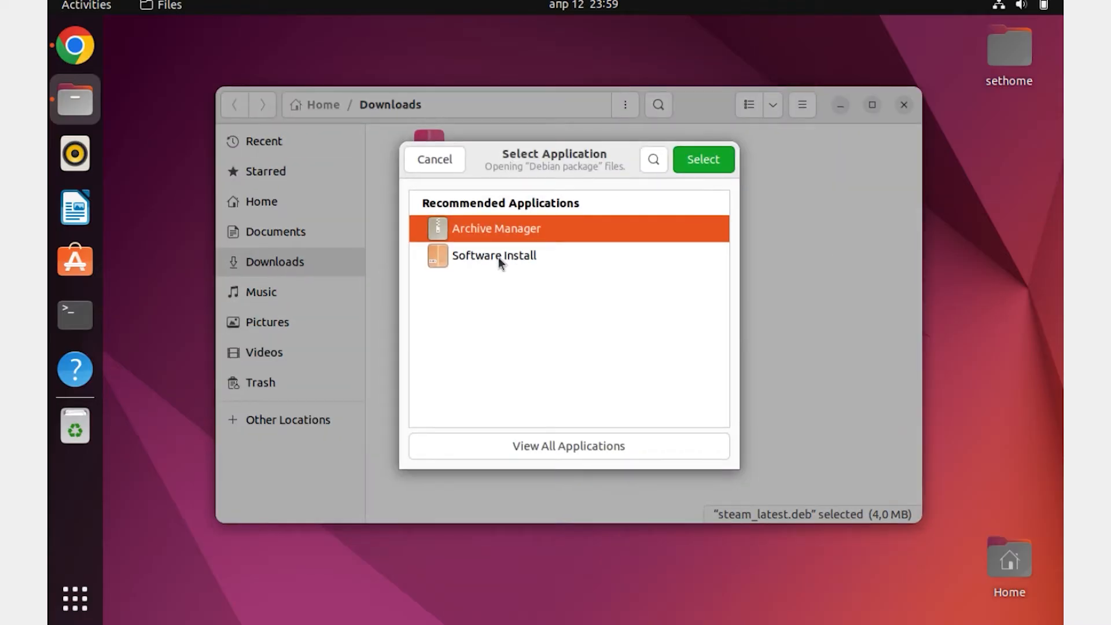
left_click(494, 256)
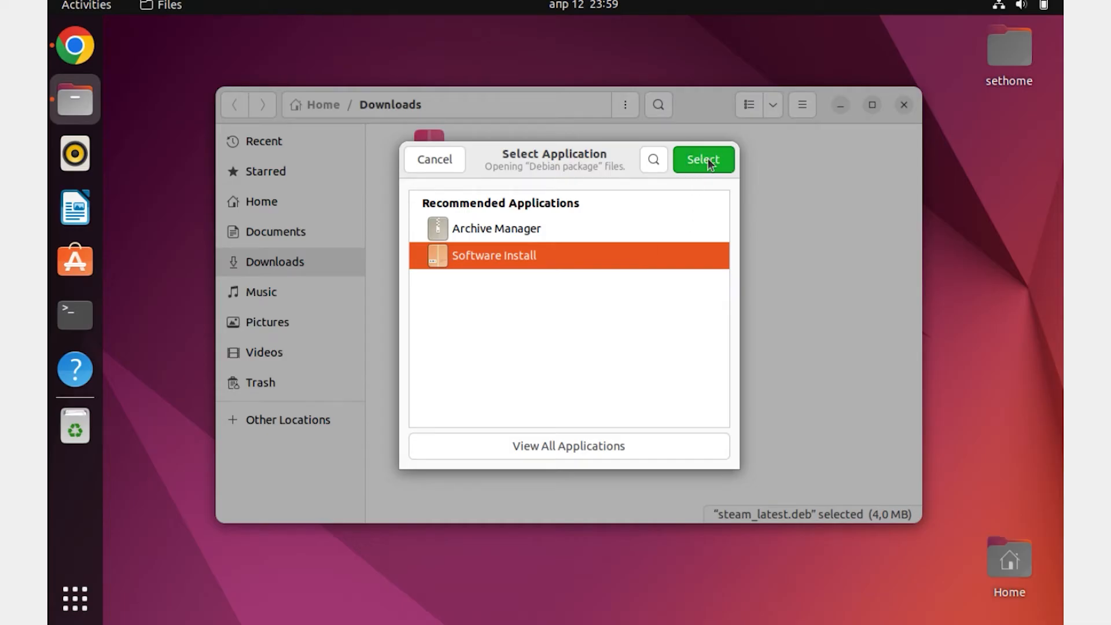
left_click(702, 159)
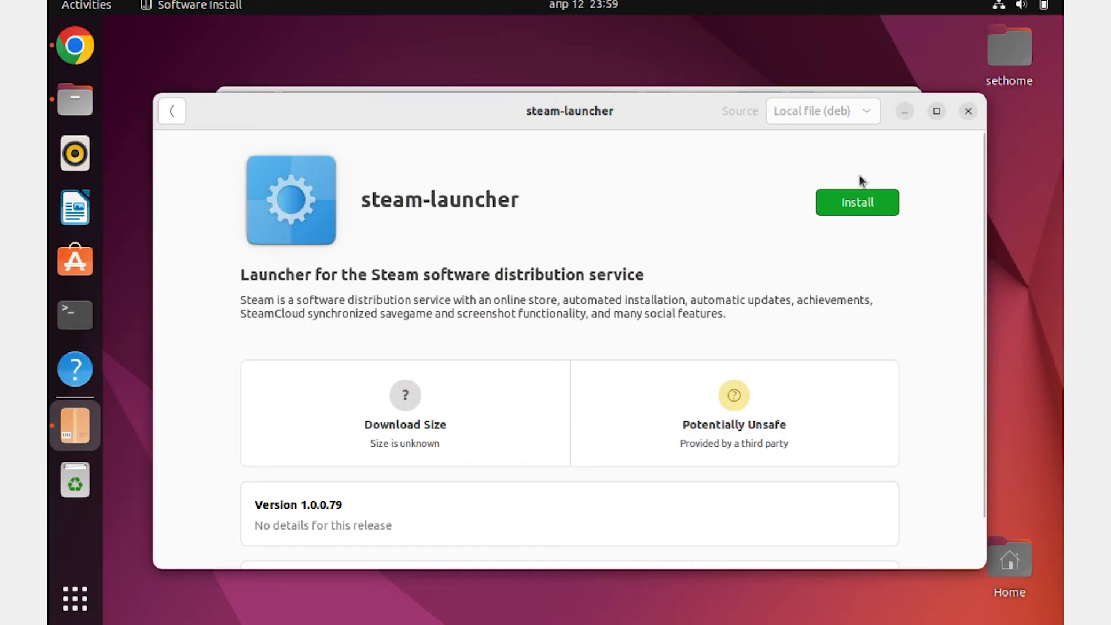
Step: Install the steam-launcher package and authenticate as administrator
left_click(856, 202)
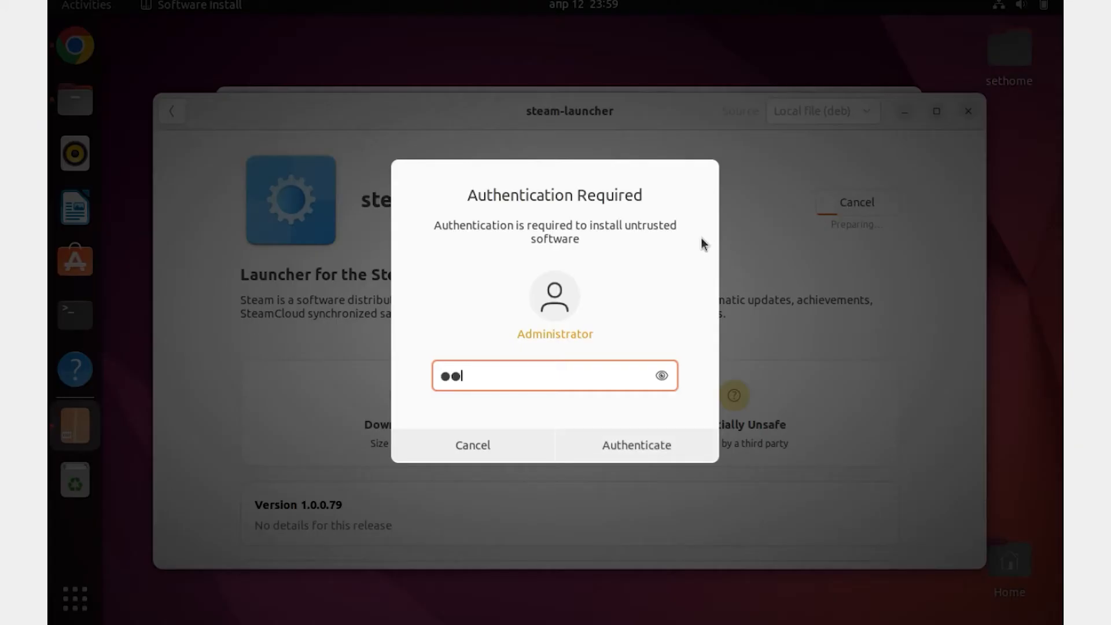
left_click(635, 445)
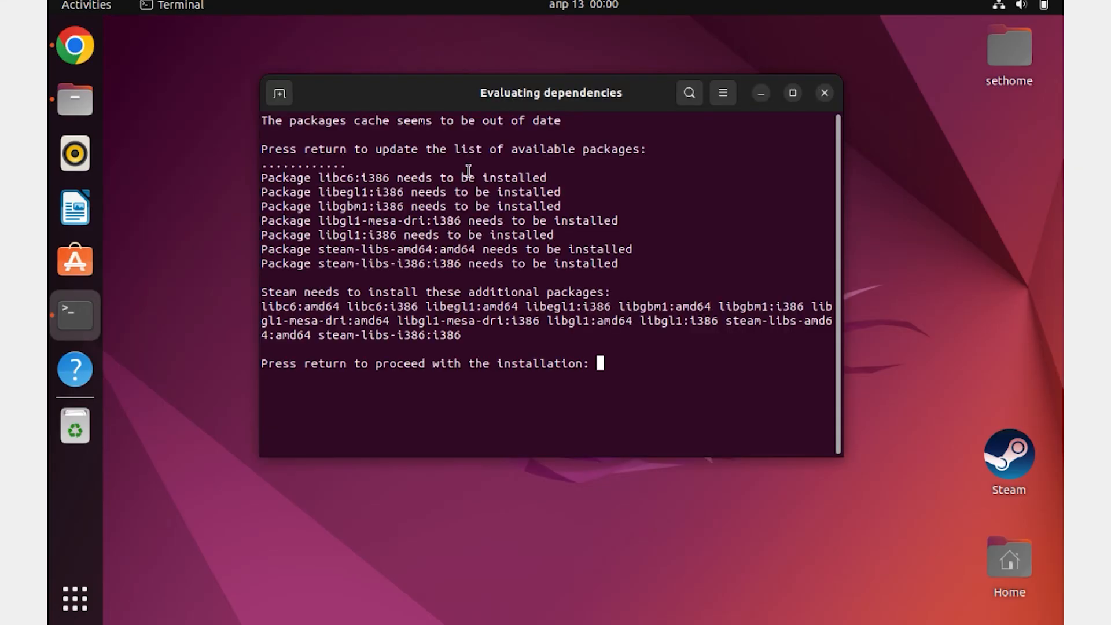
Step: Confirm Steam's additional apt packages in the terminal with Enter and 'y'
key("Return")
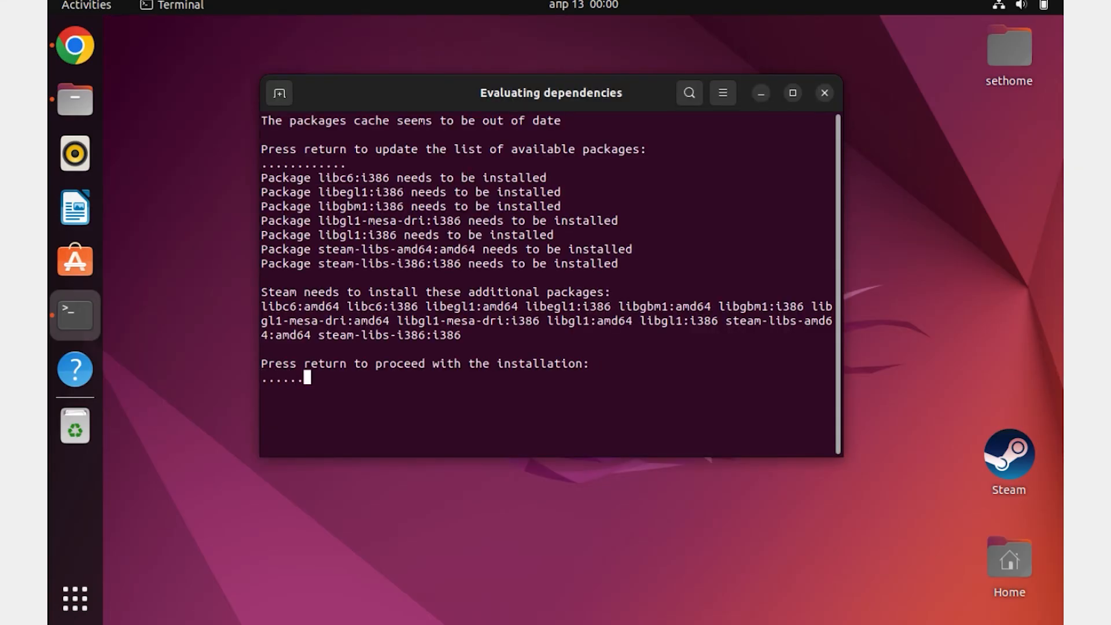
key("Return")
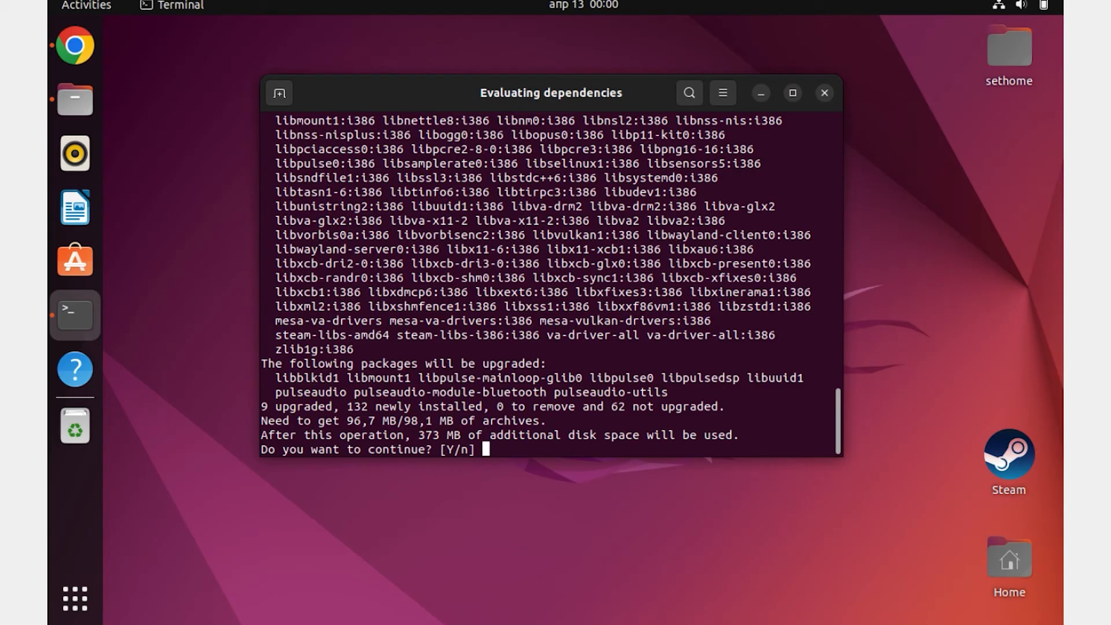
type("y")
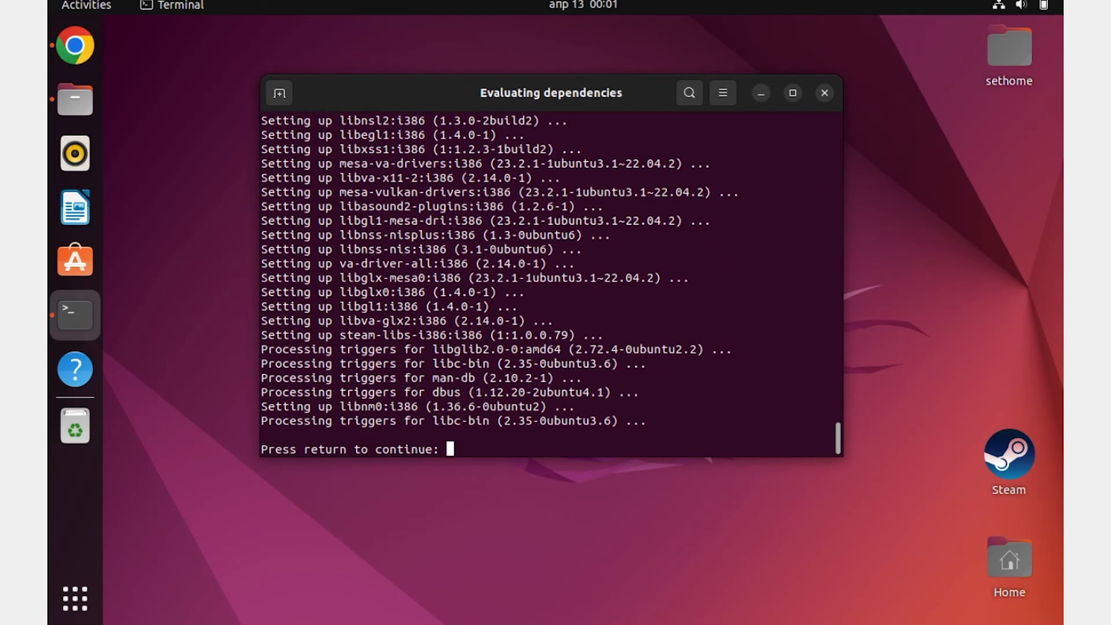
key("Return")
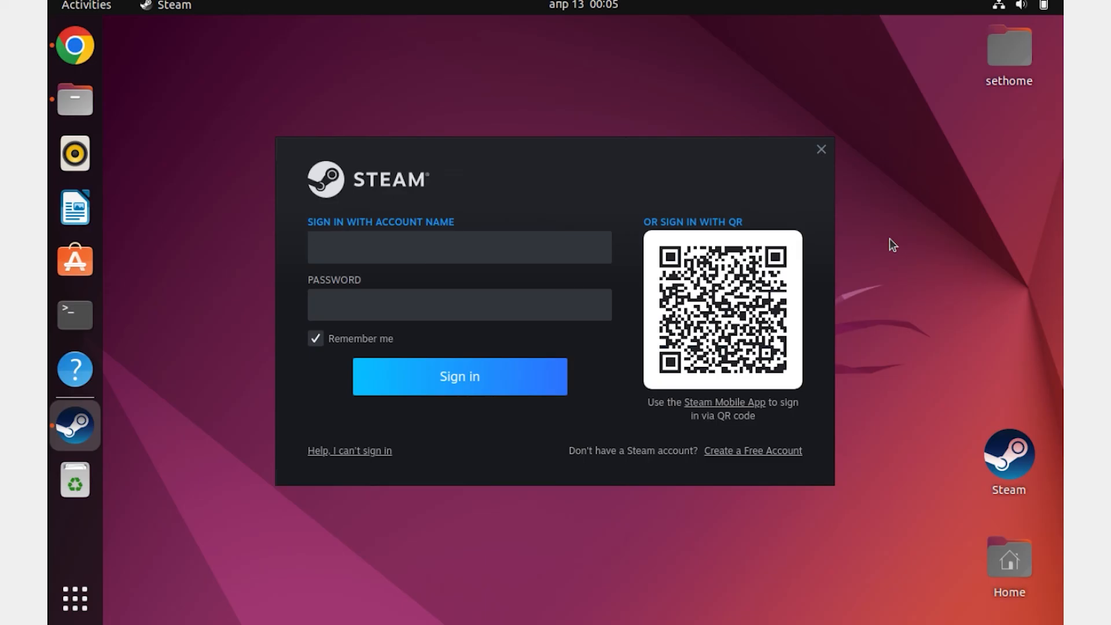
Step: Drag the Steam sign-in window slightly up and to the right
left_click(459, 246)
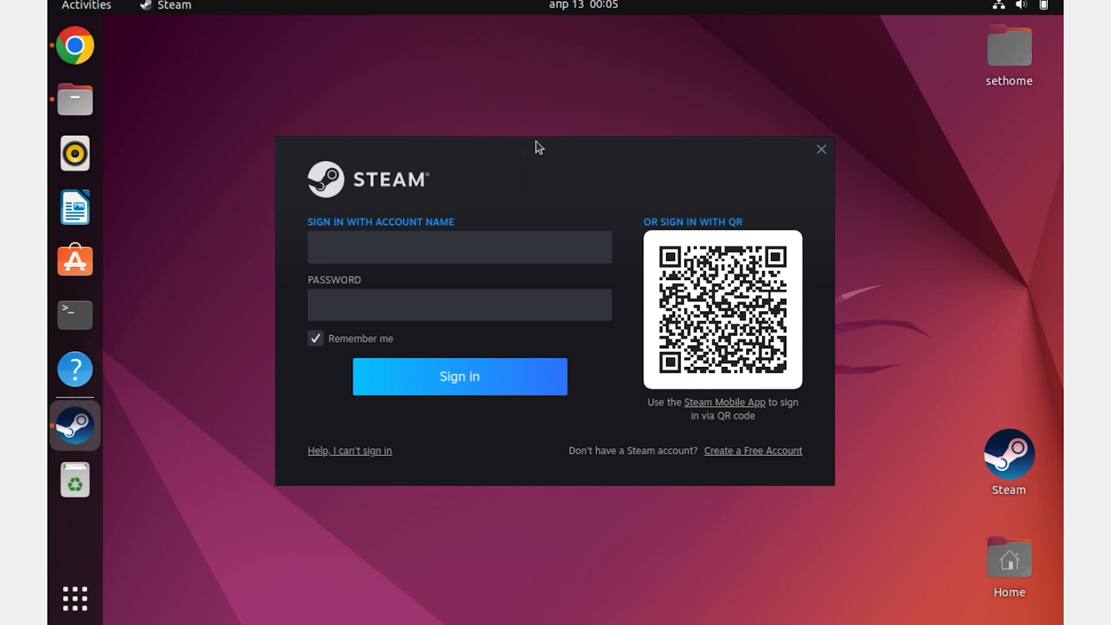
left_click_drag(536, 146, 562, 125)
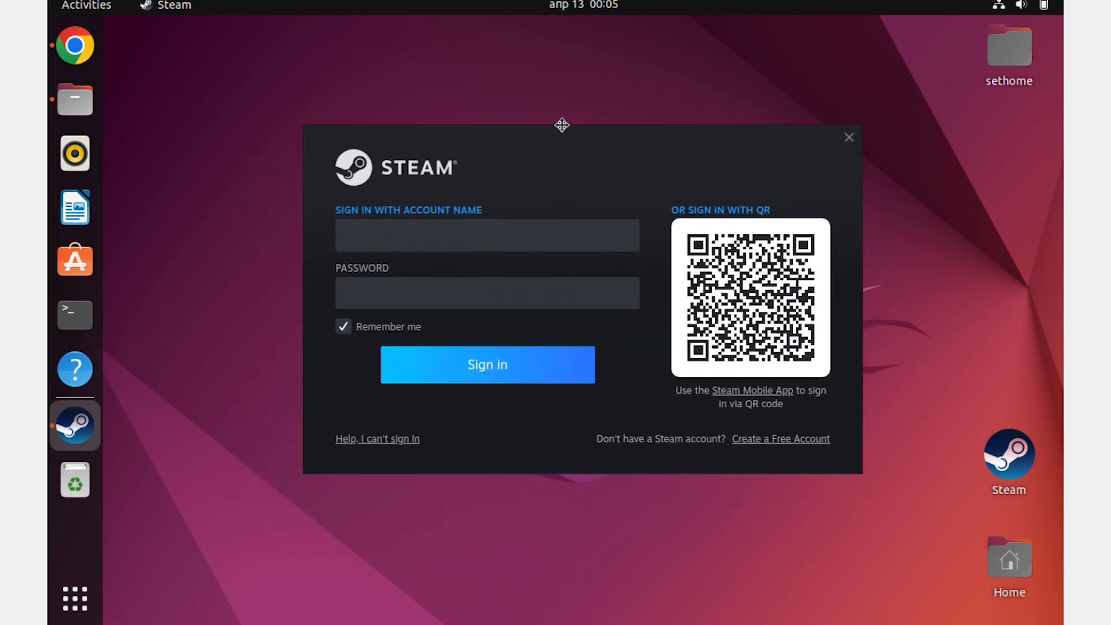